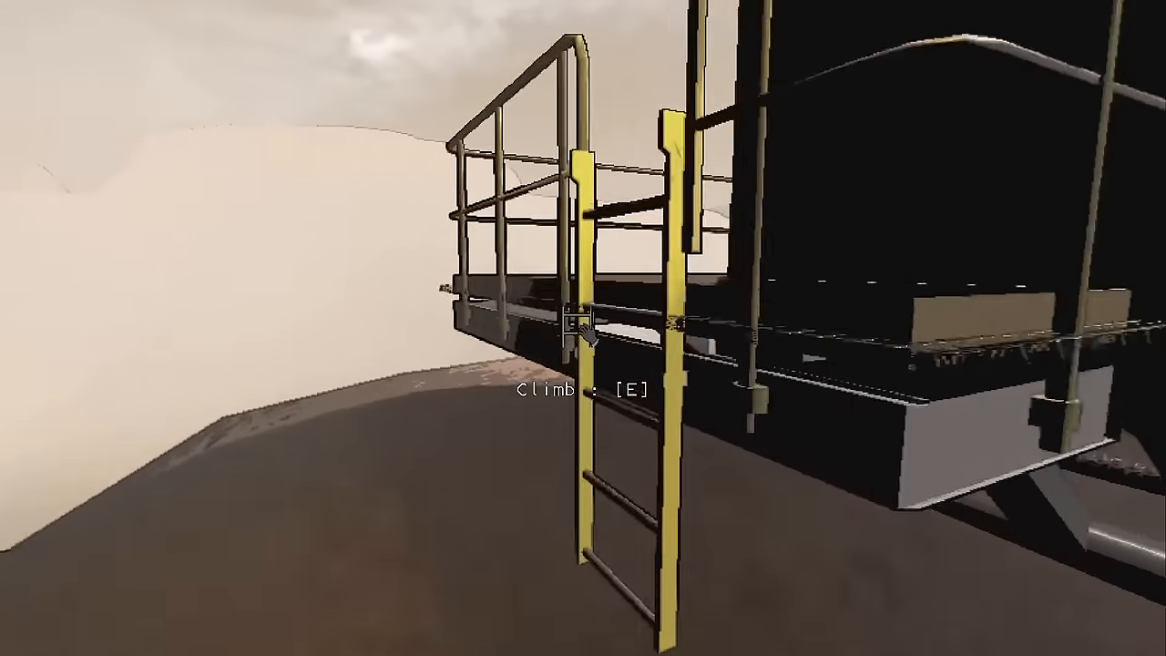
# Step: Climb off the ship's yellow ladder and take the driver's seat of the Company Cruiser
pyautogui.press('e')
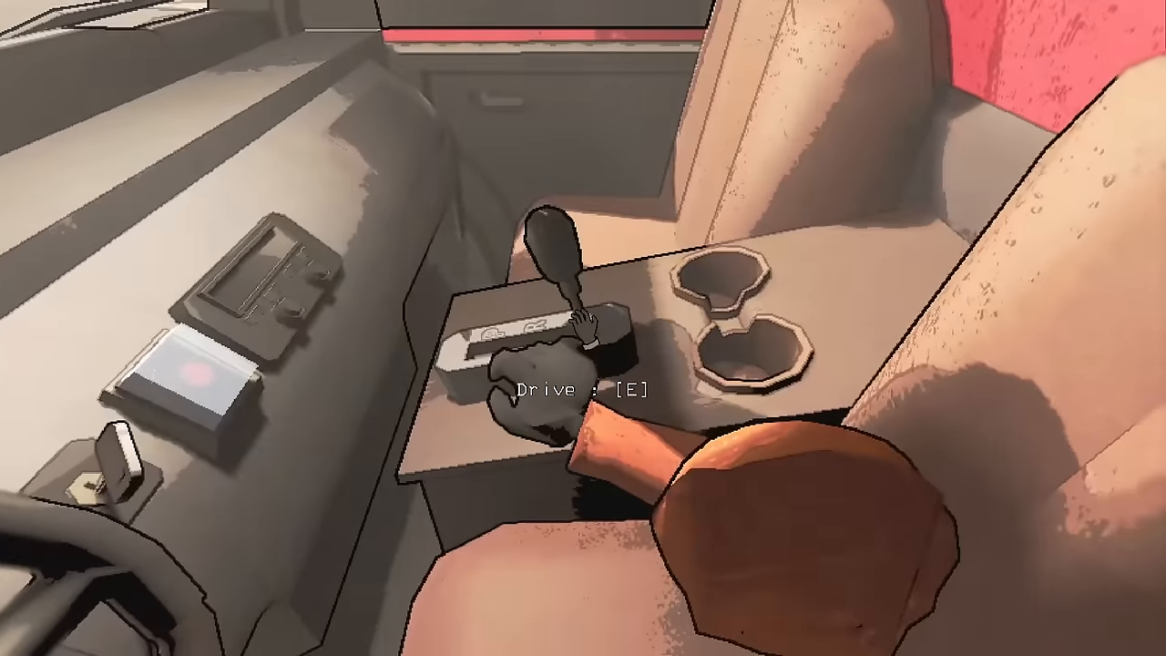
# Step: Shift the Company Cruiser into drive so it jumps against the ship's wall
pyautogui.press('e')
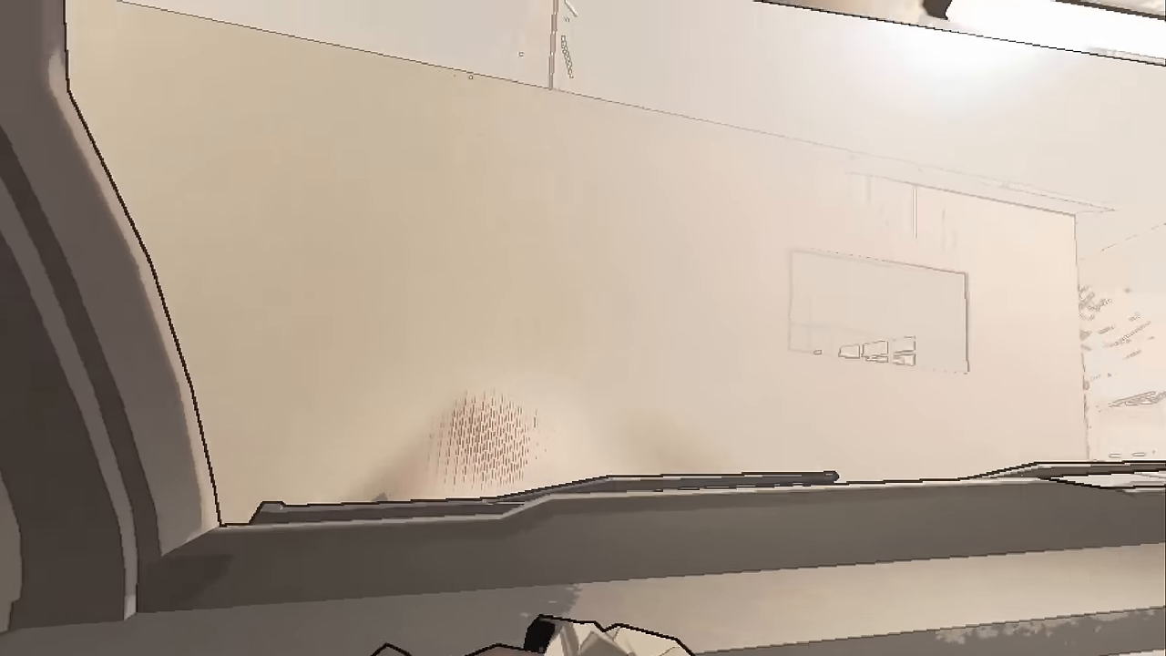